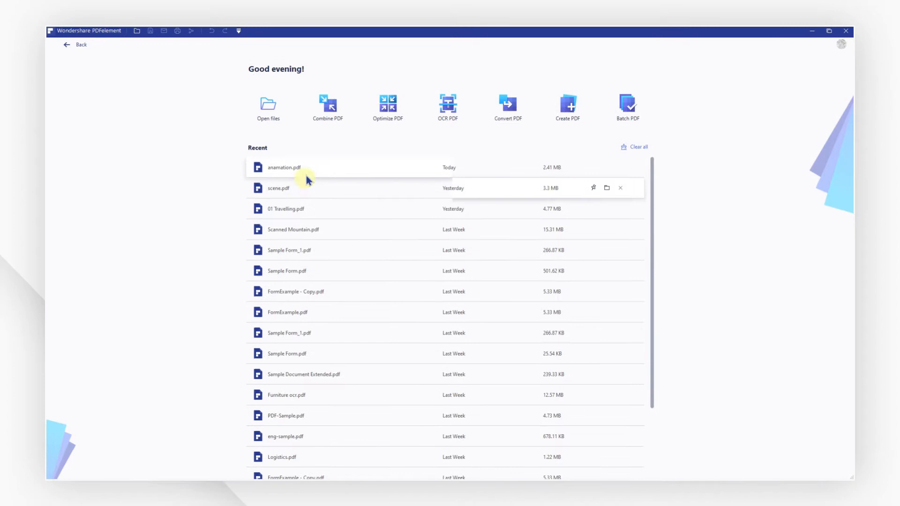
Open anamation.pdf from the Recent list on the Home screen
{"action": "double_click", "coordinate": [282, 168]}
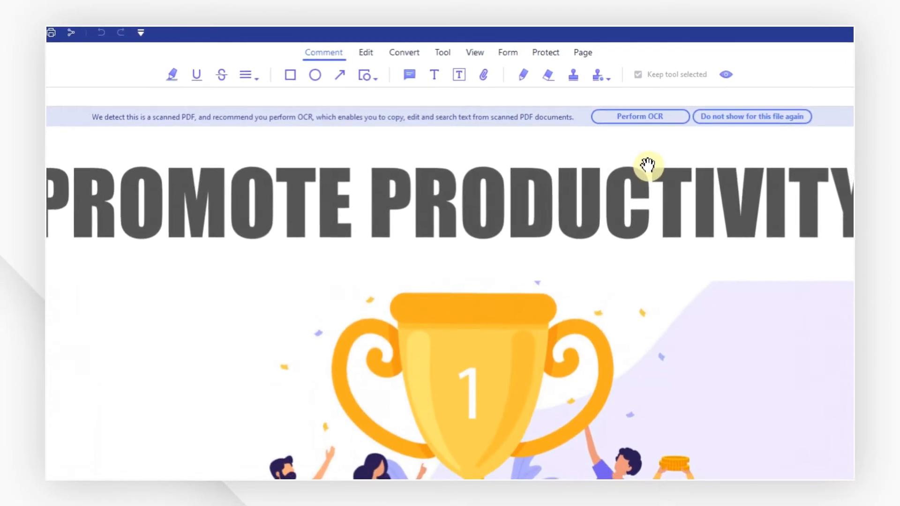
Open the OCR PDF dialog from the scanned-PDF notification bar
{"action": "left_click", "coordinate": [639, 116]}
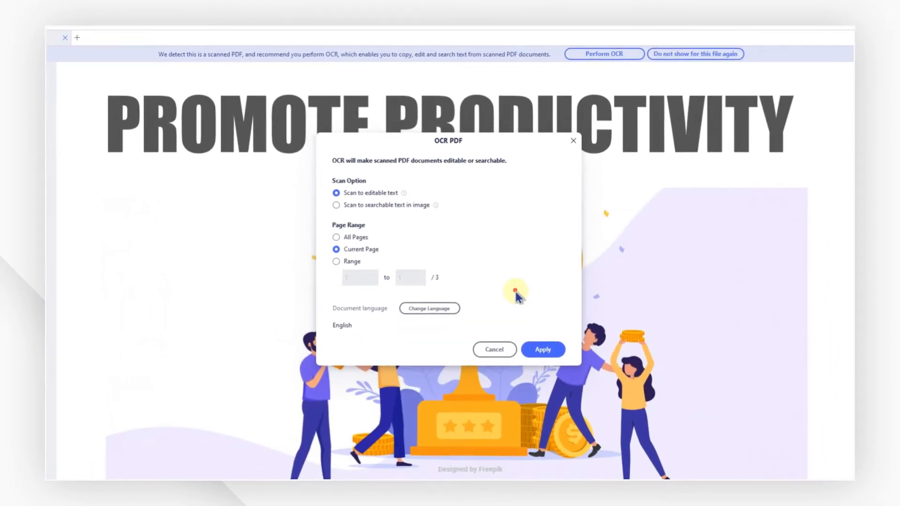
Apply OCR to create anamation_OCR.pdf and start retyping the CERTIFICATION FORMS heading
{"action": "left_click", "coordinate": [542, 348]}
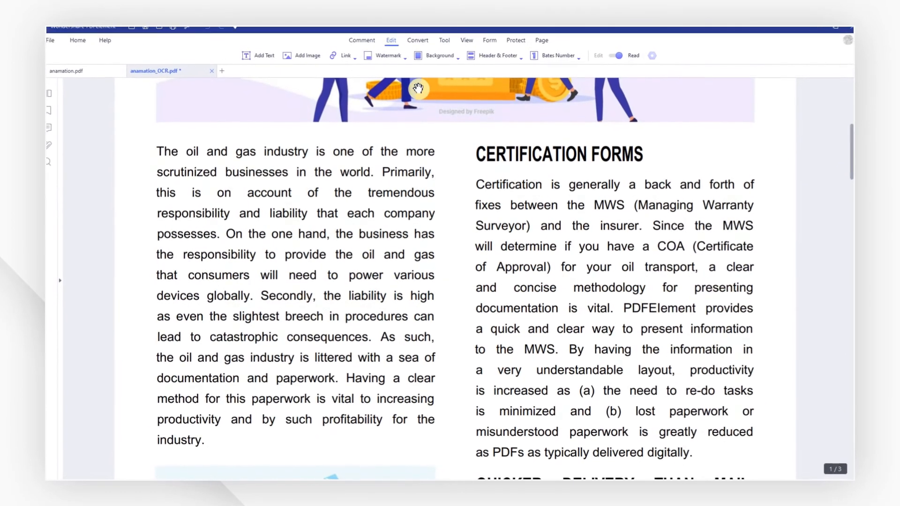
{"action": "left_click", "coordinate": [643, 156]}
{"action": "type", "text": "Se"}
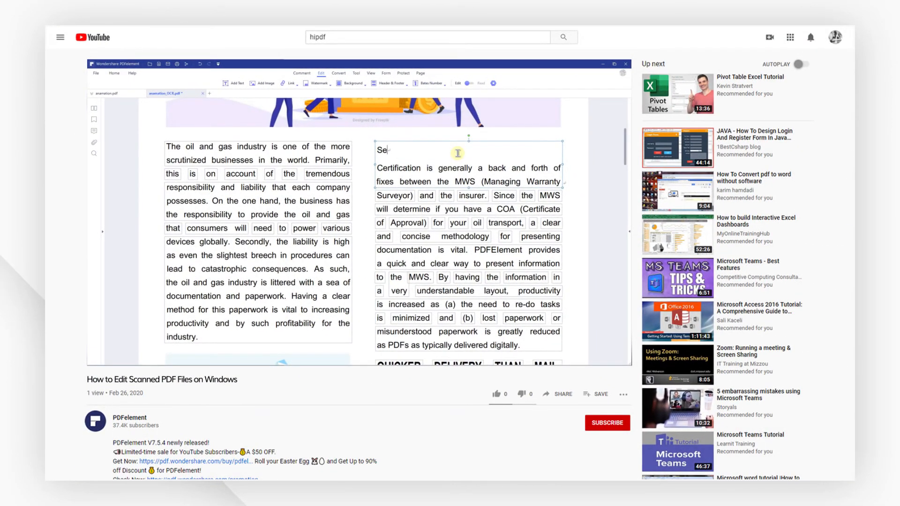
Like the PDFelement tutorial video, subscribe to the channel, and scroll the description
{"action": "left_click", "coordinate": [496, 394]}
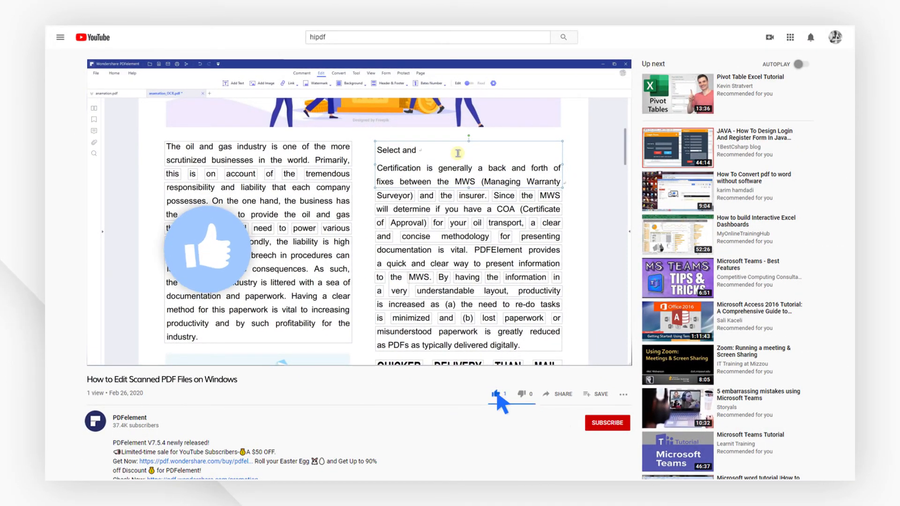
{"action": "left_click", "coordinate": [607, 423]}
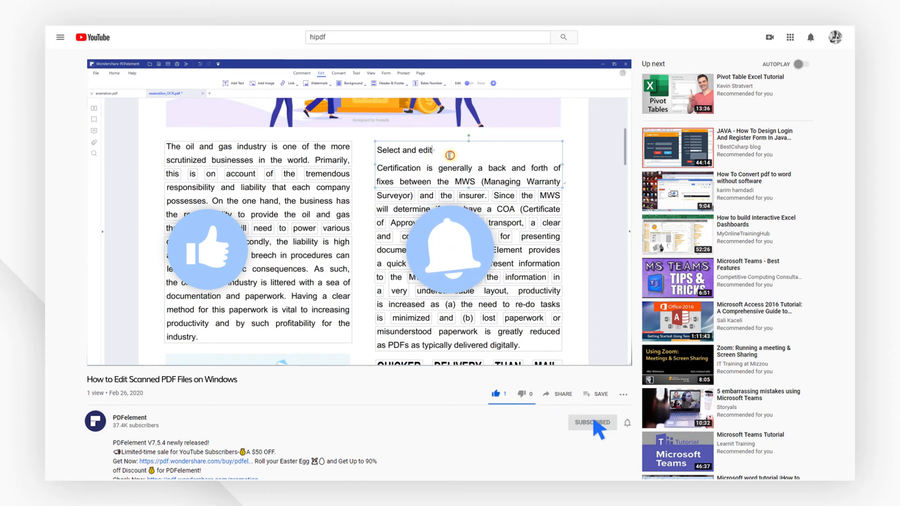
{"action": "scroll", "scroll_direction": "down", "scroll_amount": 3}
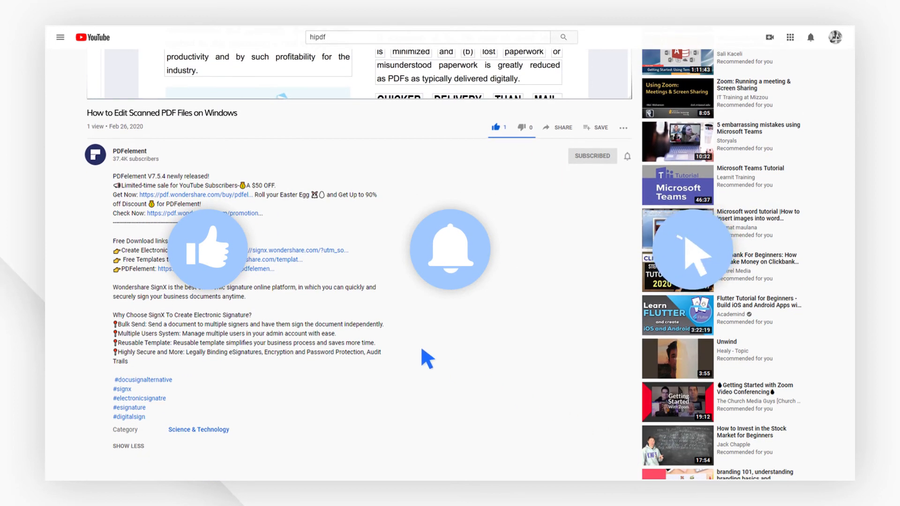